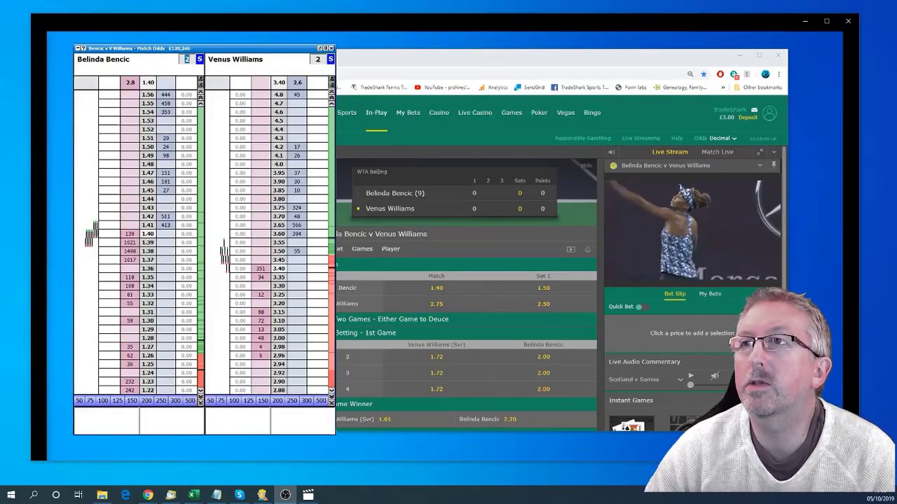
mouse_move(10, 420)
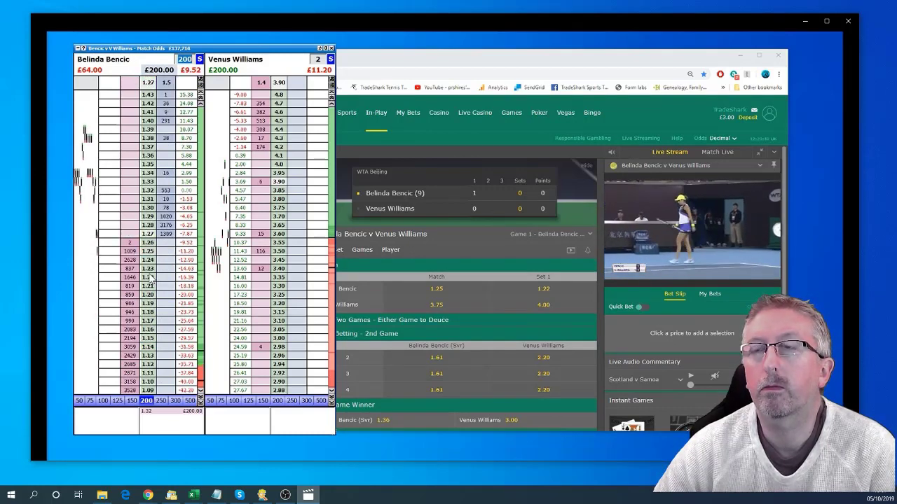
left_click(102, 400)
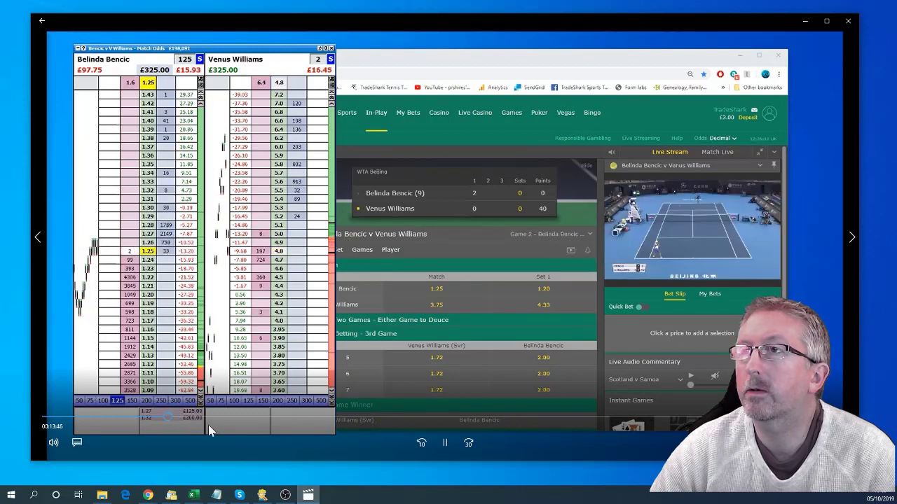
mouse_move(223, 432)
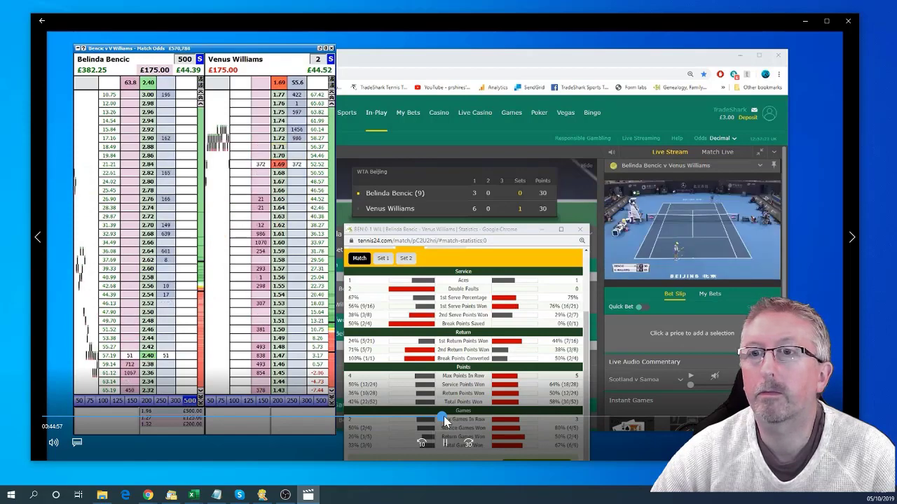
left_click(406, 257)
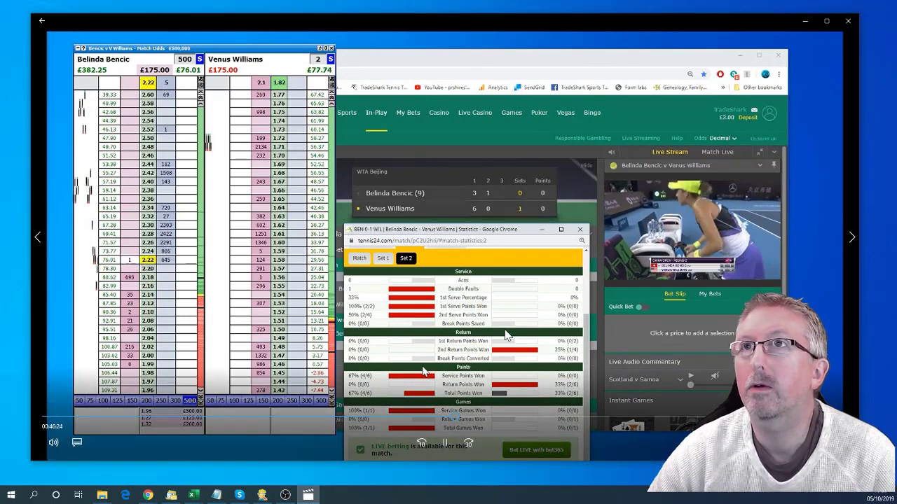
mouse_move(529, 335)
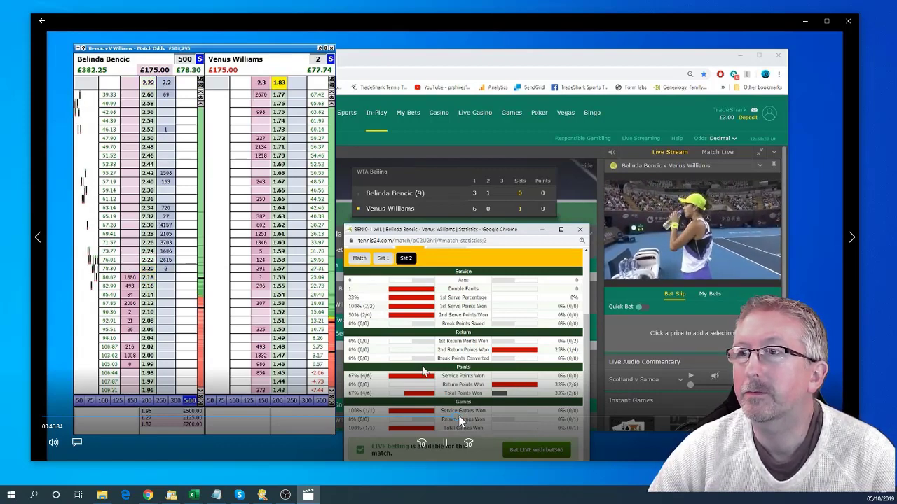
mouse_move(459, 423)
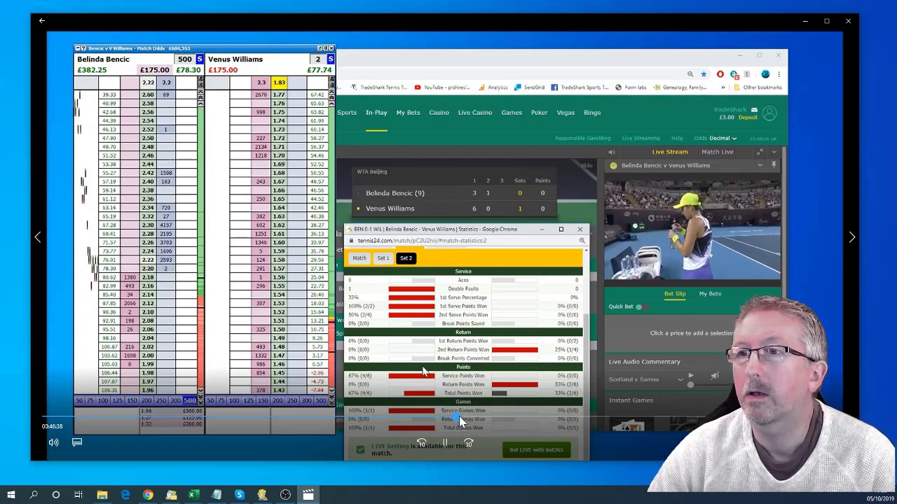